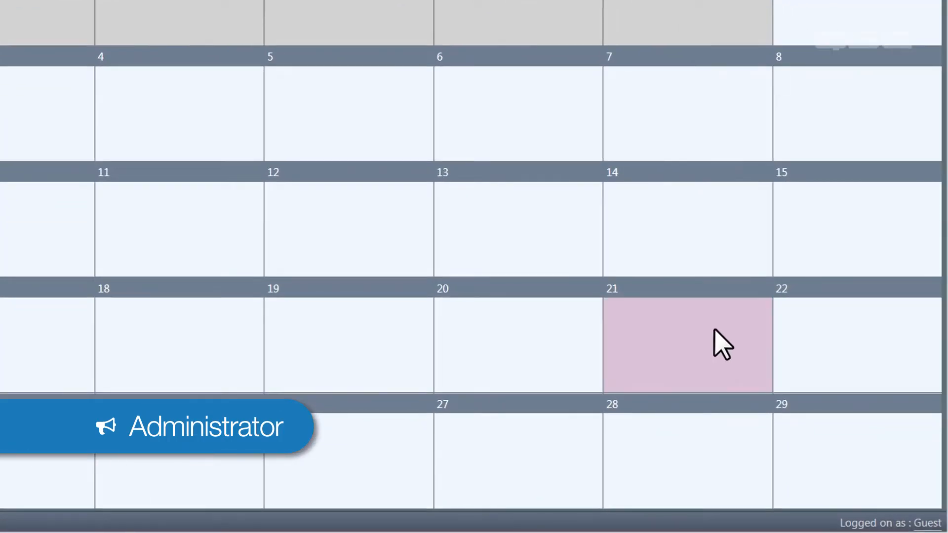
- In the Administrator's PA Global Settings, set the Queue Timeout to 1 minute
left_click(687, 344)
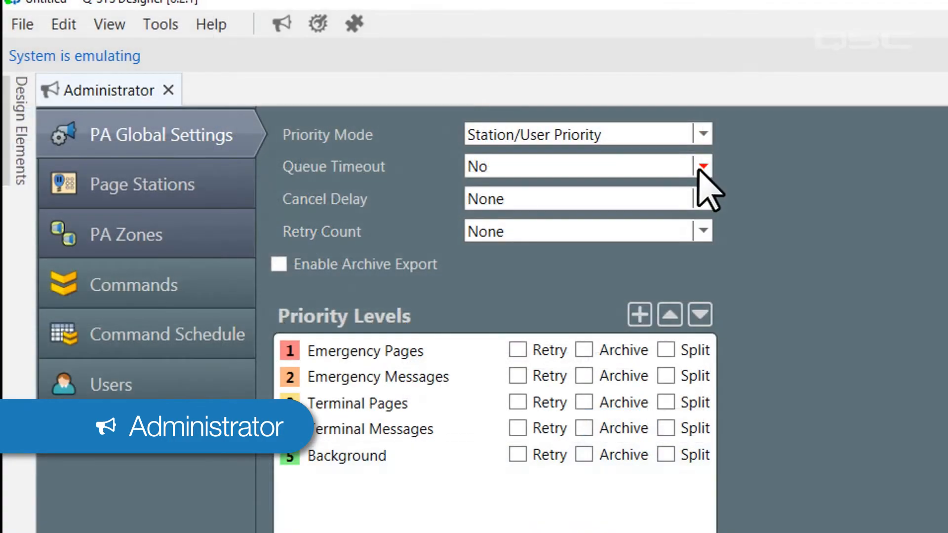
left_click(700, 166)
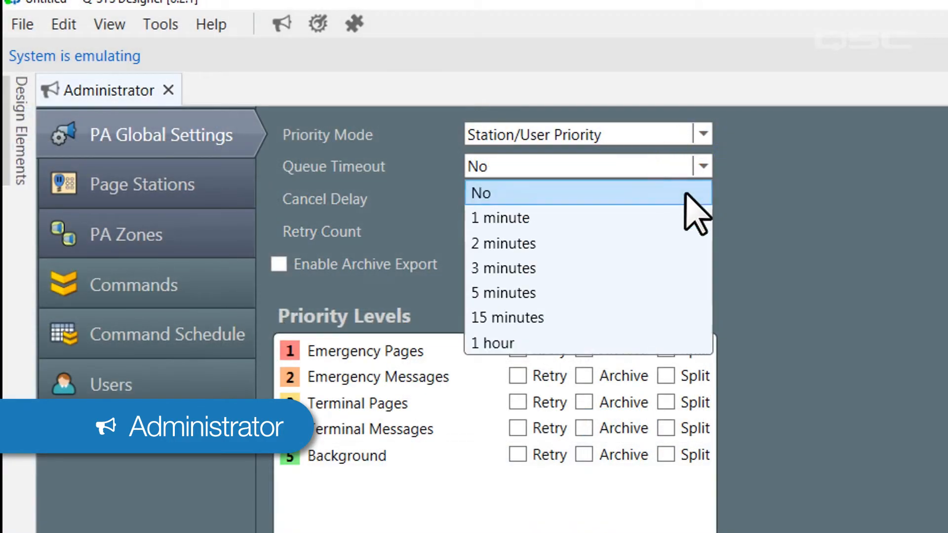
left_click(499, 218)
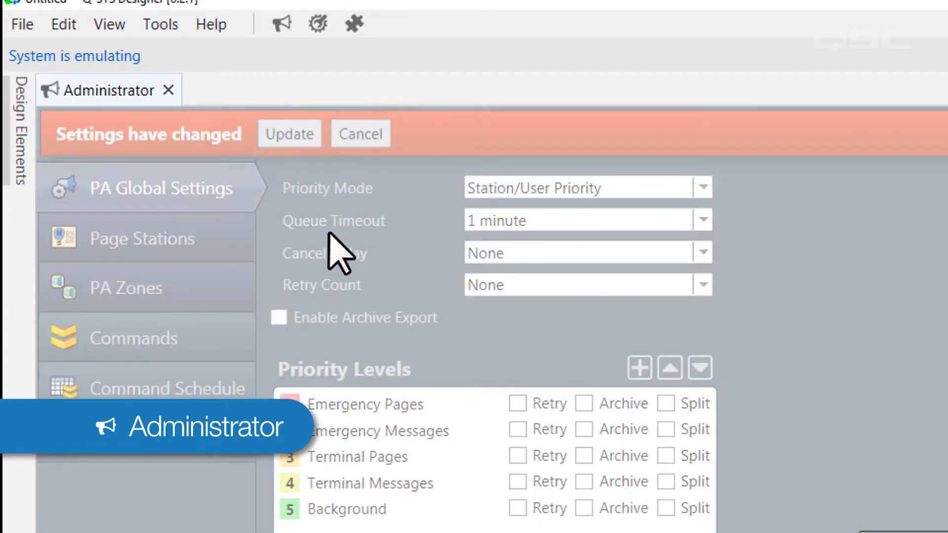
left_click(289, 133)
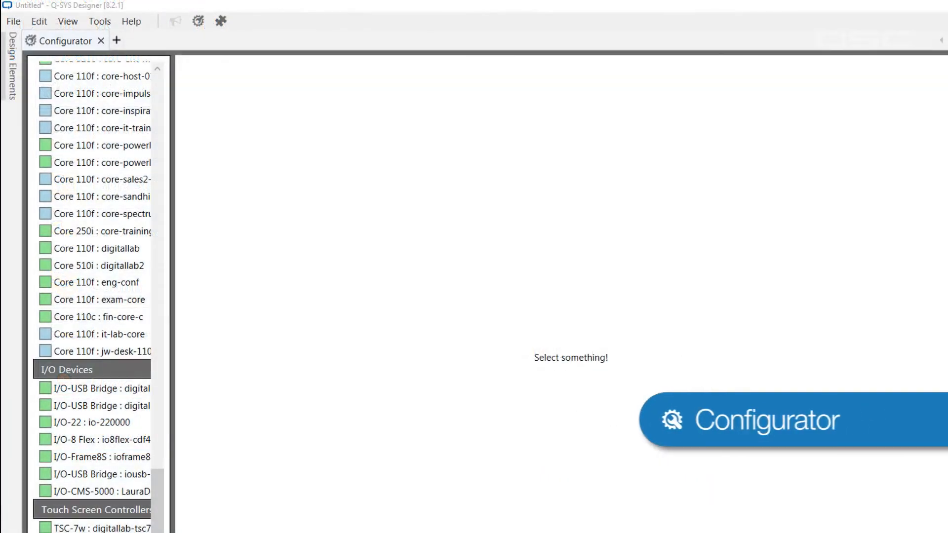
mouse_move(767, 420)
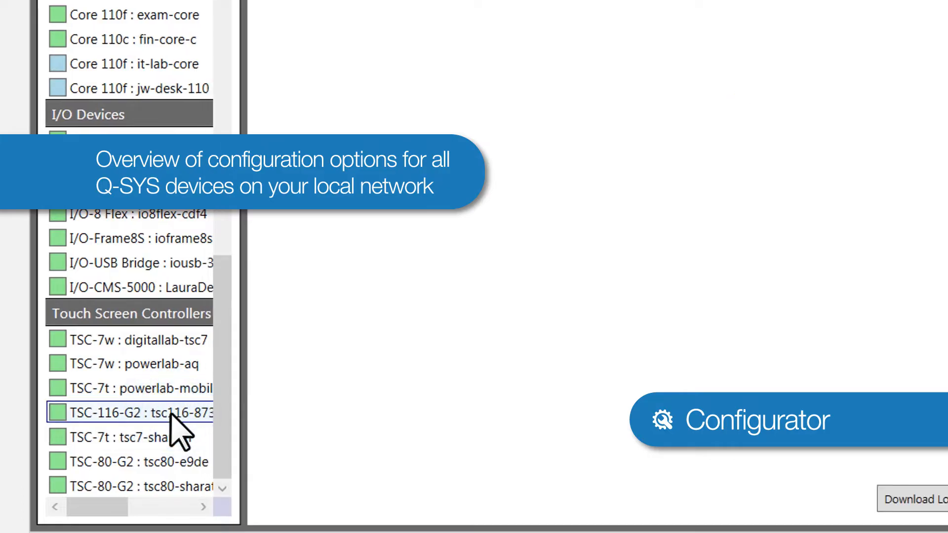
- Rename the TSC-116-G2 touch screen by erasing the end of TSC116-873d and typing 'nferenc'
left_click(139, 413)
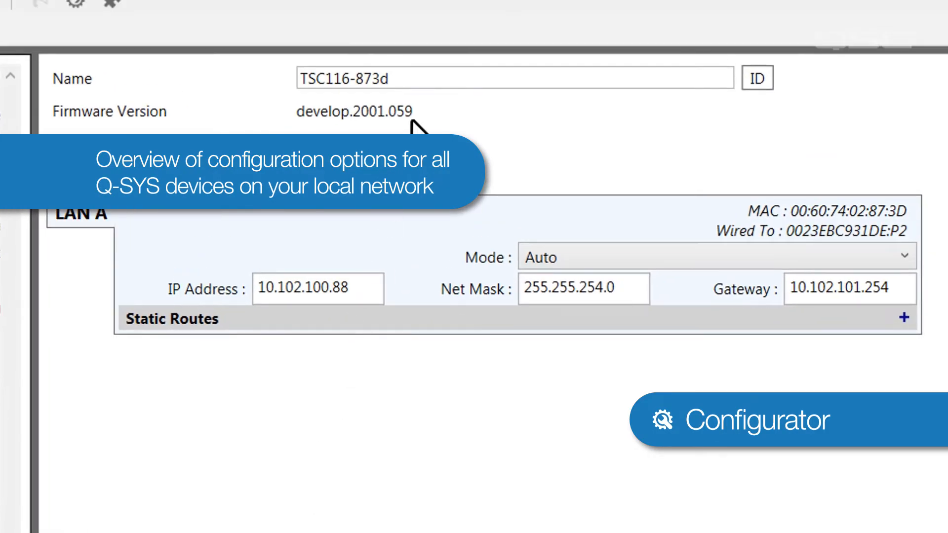
key("Backspace")
type("co")
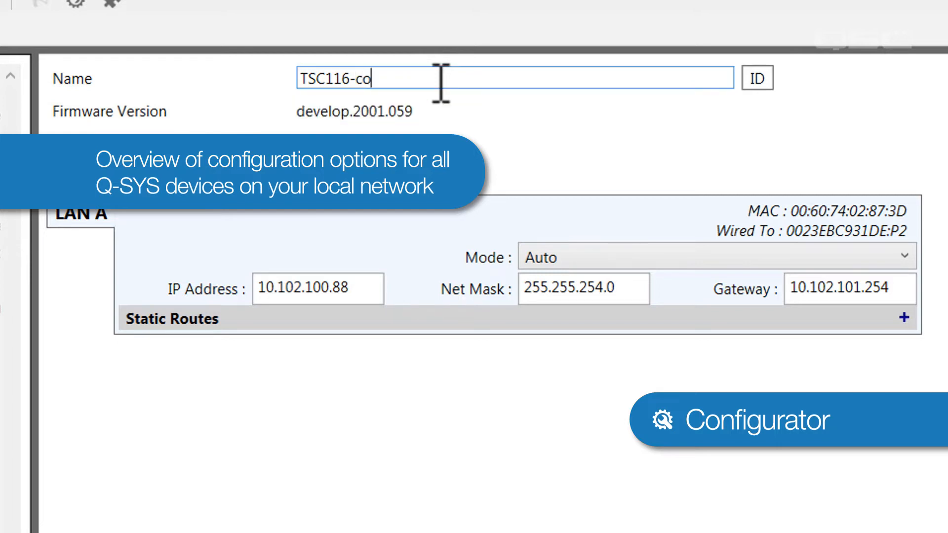
type("nferenc")
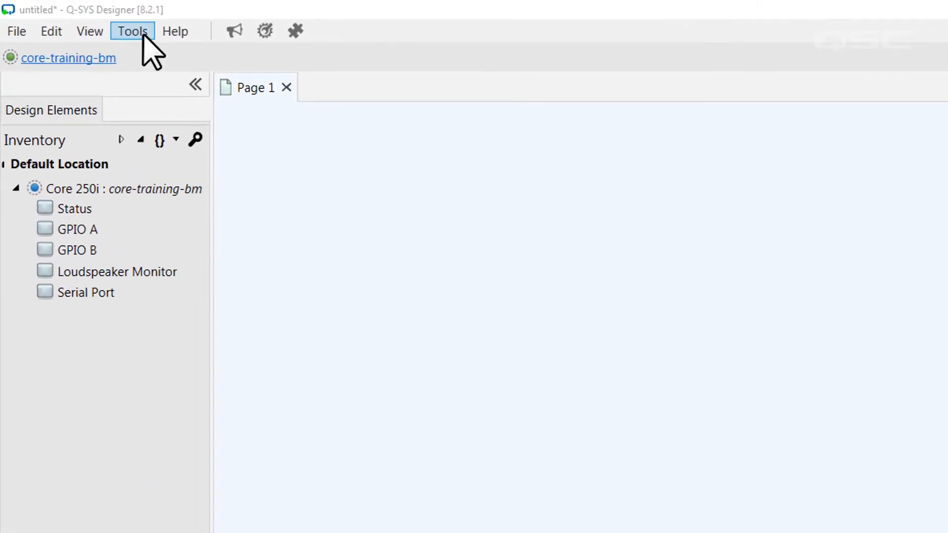
- Launch the Configurator via the Tools menu and the toolbar's Configurator gear icon
left_click(132, 30)
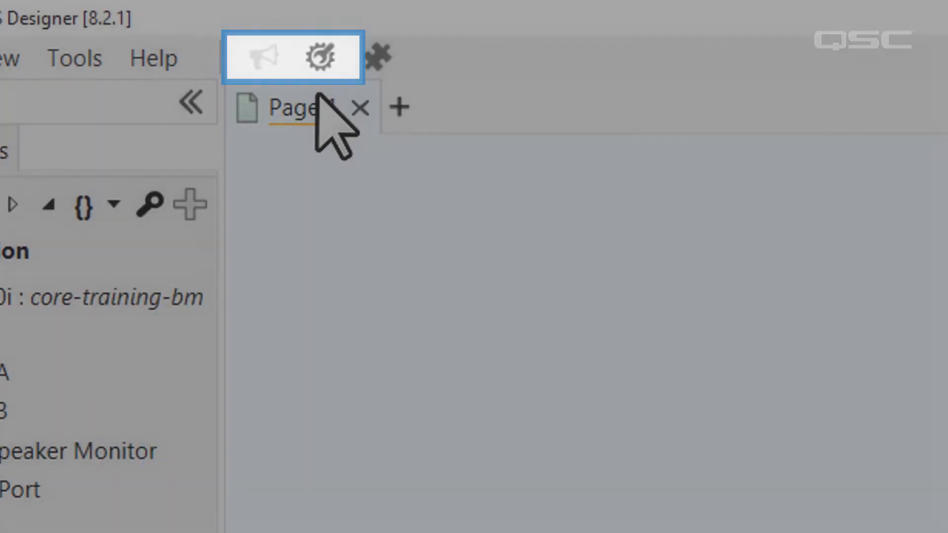
left_click(323, 57)
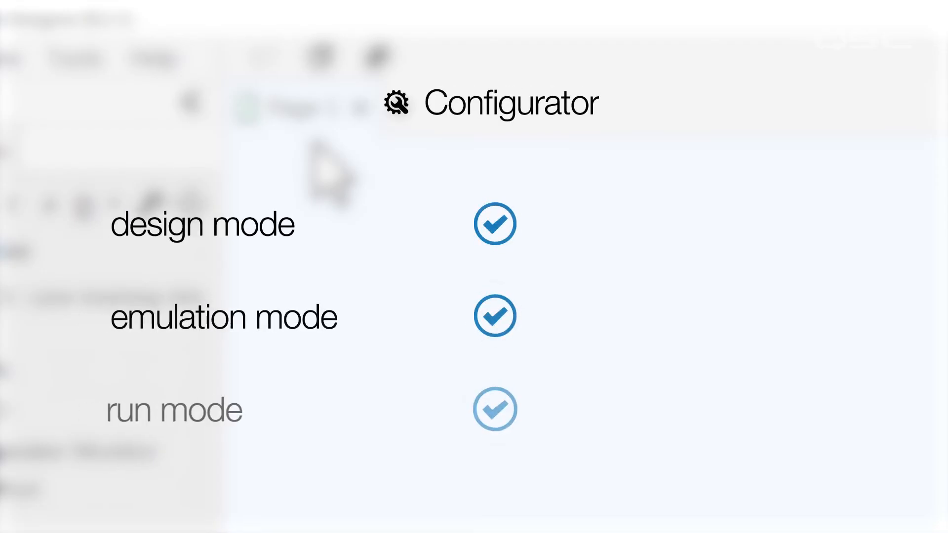
left_click(495, 409)
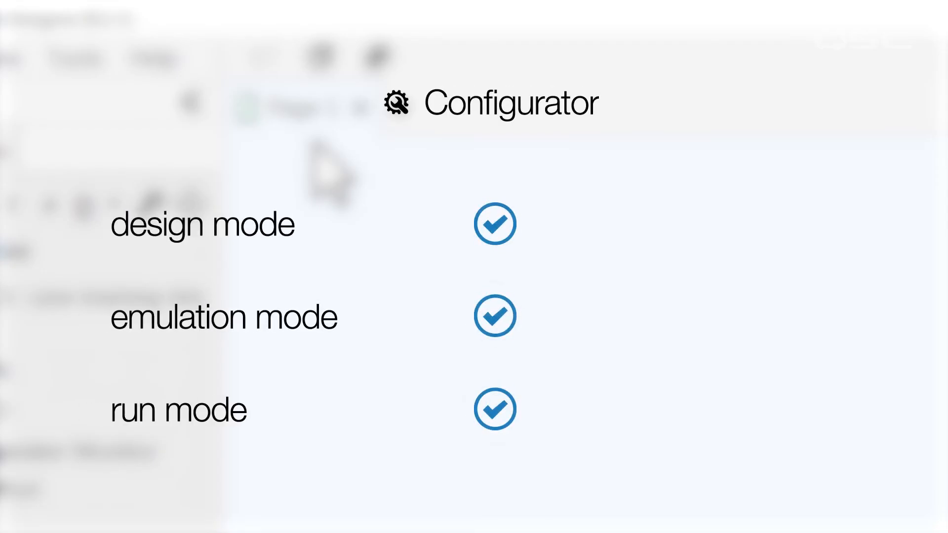